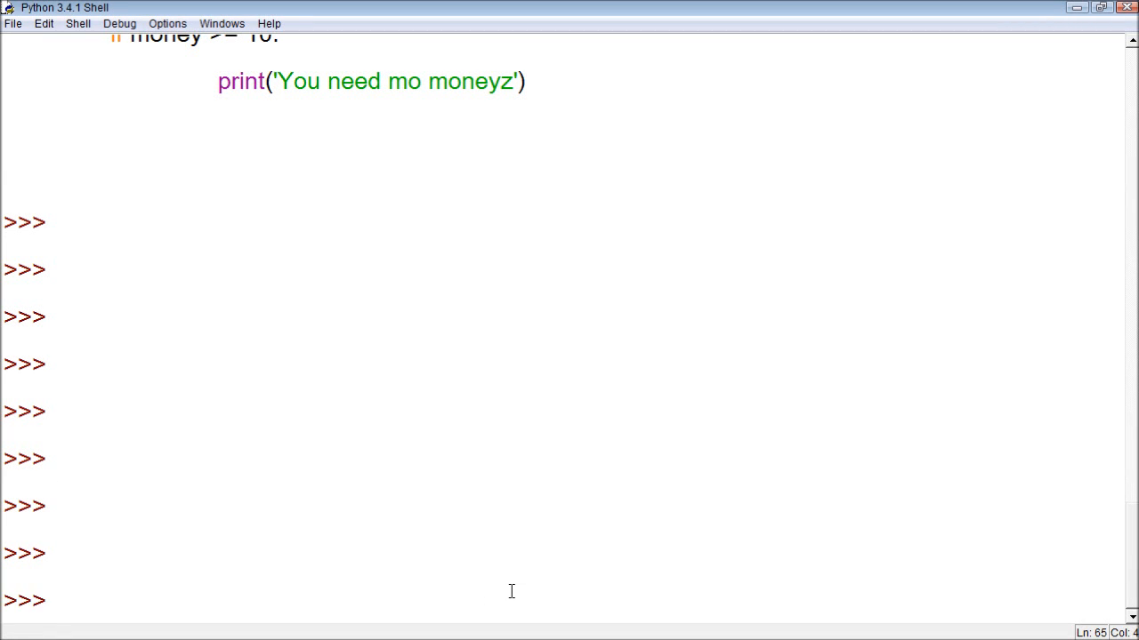
Start a 'for x in range' line at the prompt, then discard it unfinished
{"action": "scroll", "scroll_direction": "down", "scroll_amount": 3}
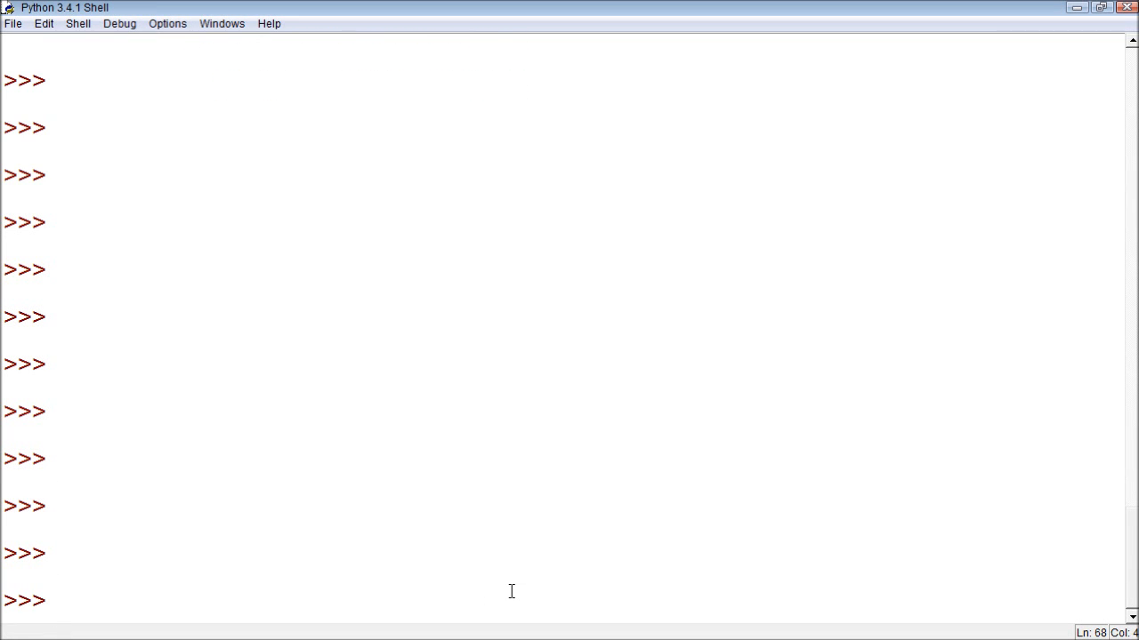
{"action": "left_click", "coordinate": [57, 602]}
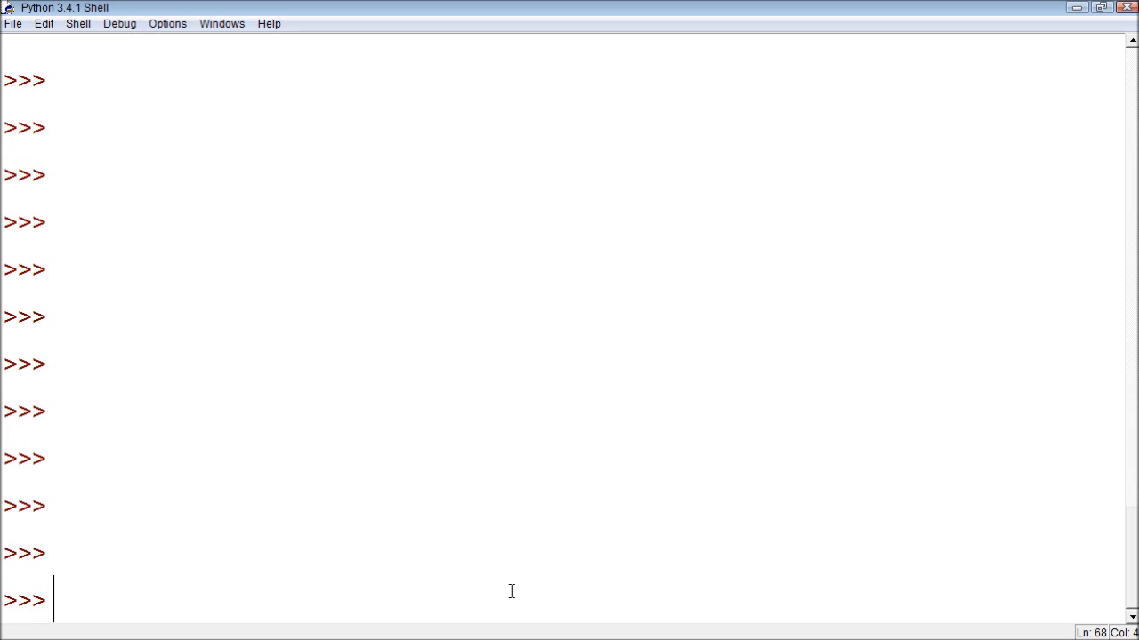
{"action": "mouse_move", "coordinate": [502, 583]}
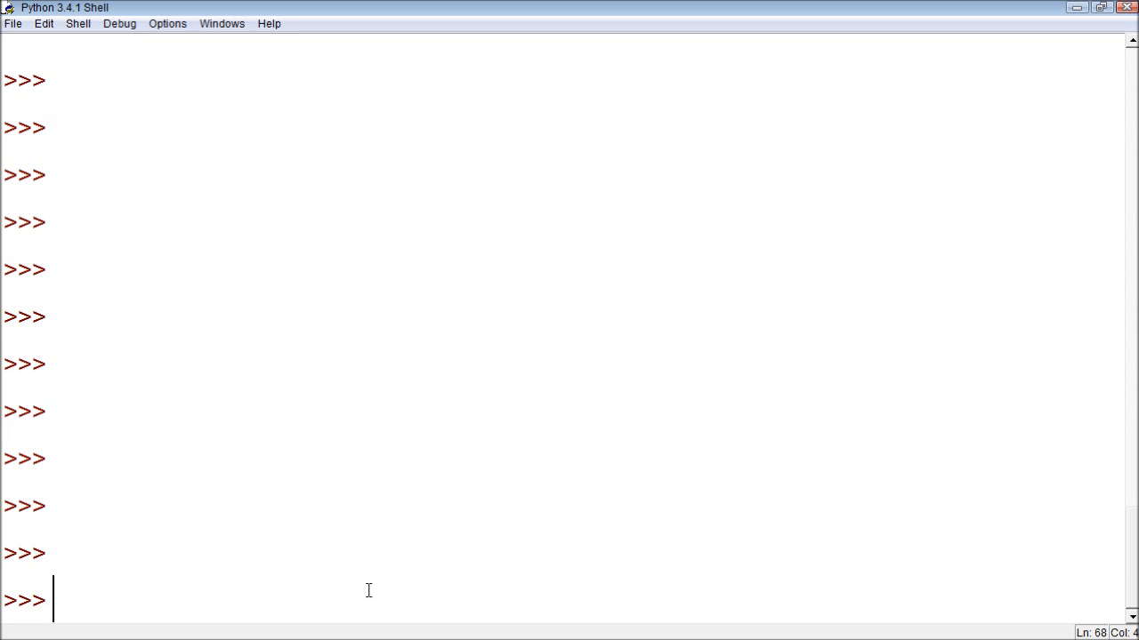
{"action": "type", "text": "for"}
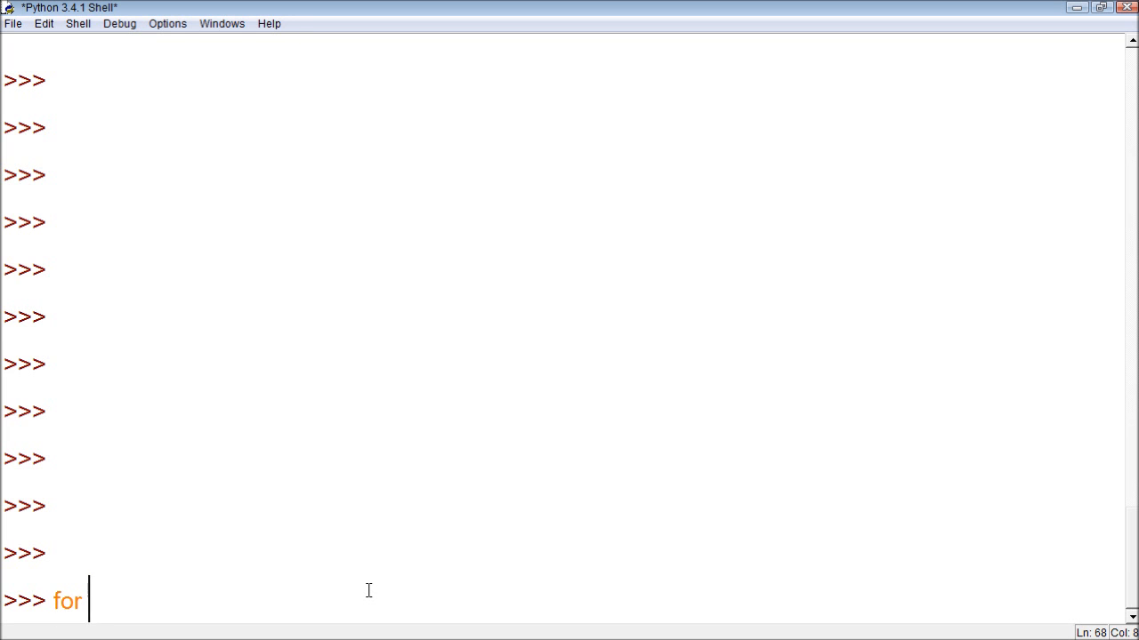
{"action": "type", "text": "x"}
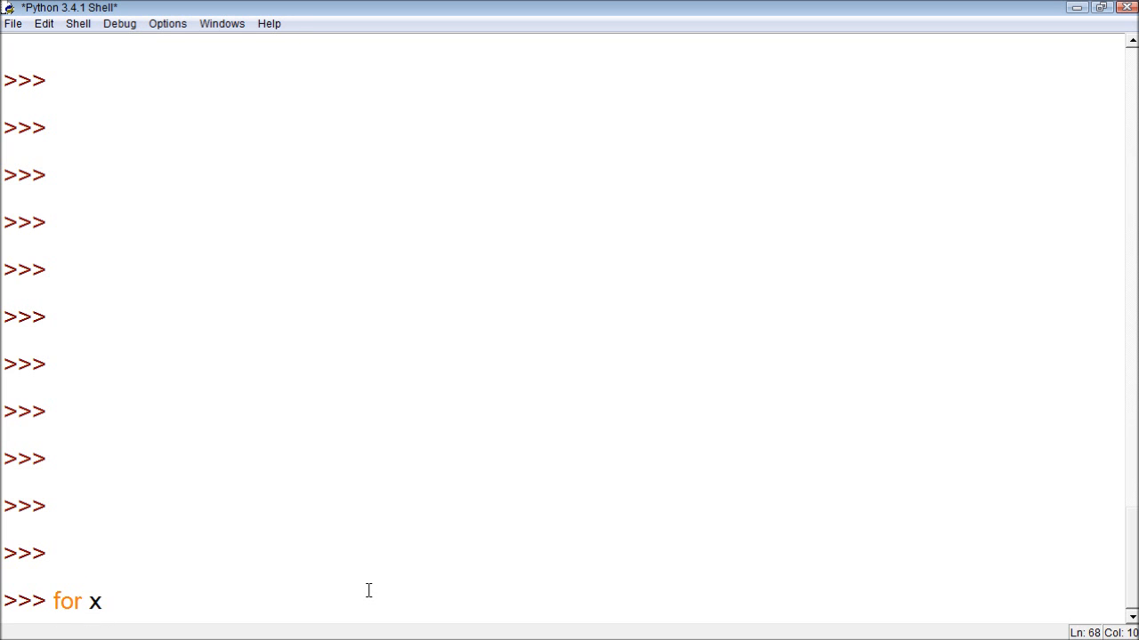
{"action": "type", "text": "in range"}
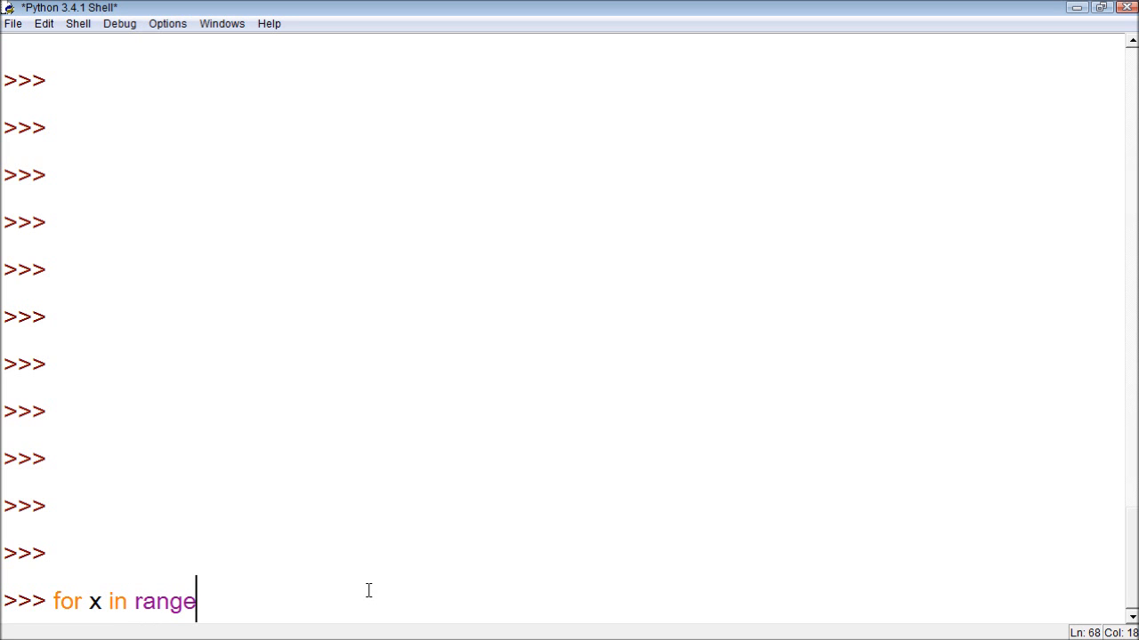
{"action": "key", "text": "BackSpace"}
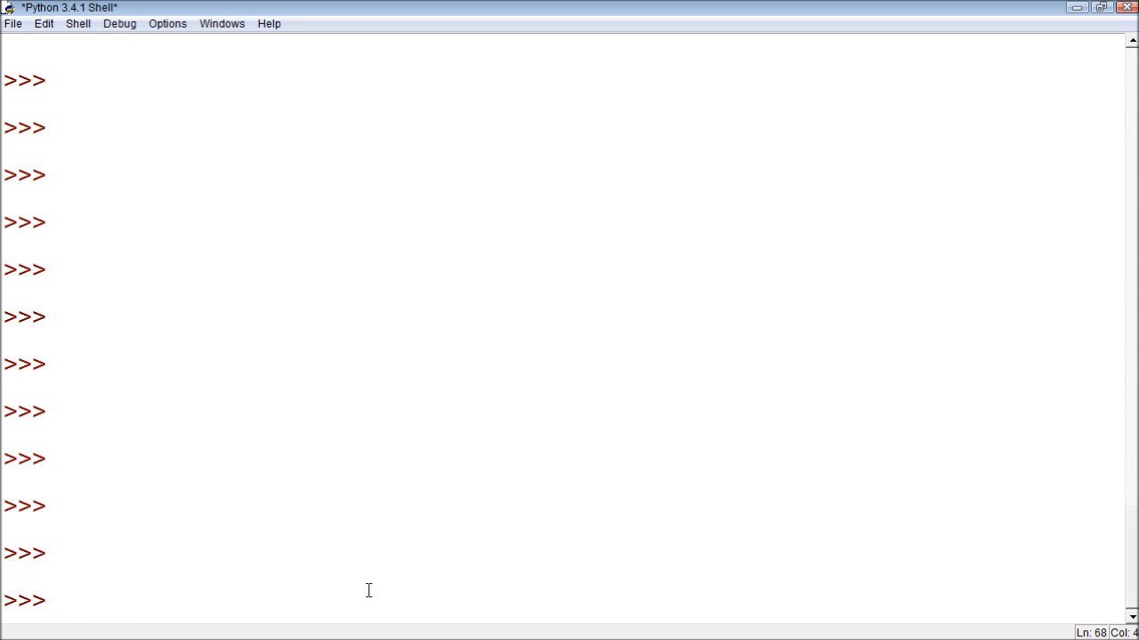
Create the list friends = ['C dawg'] and run the line
{"action": "type", "text": "fri"}
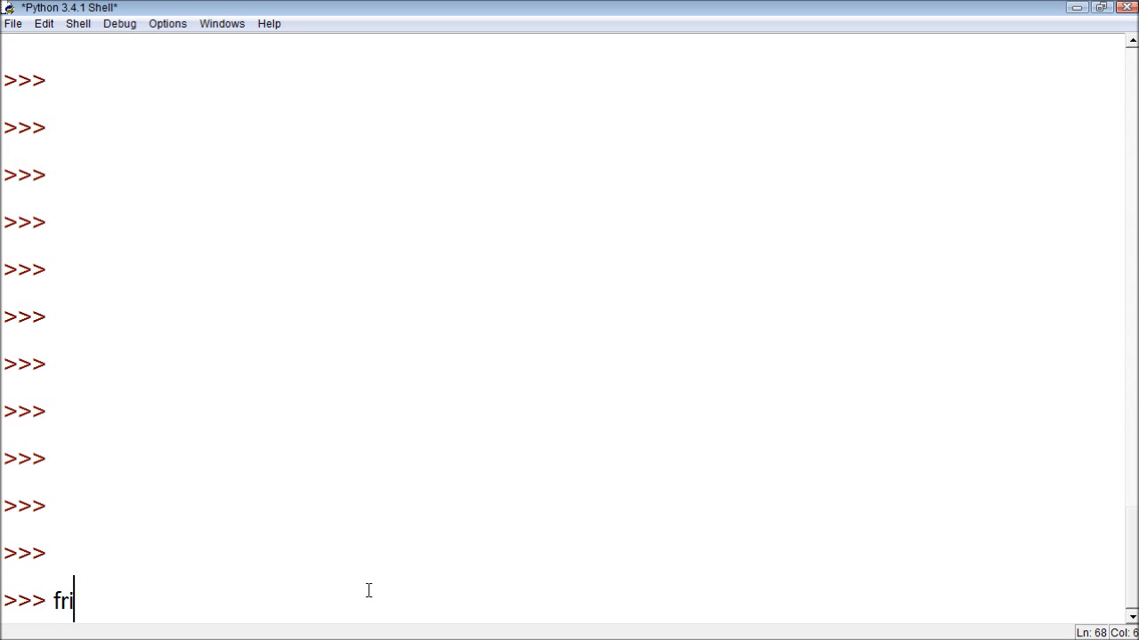
{"action": "type", "text": "ends = ['C daw"}
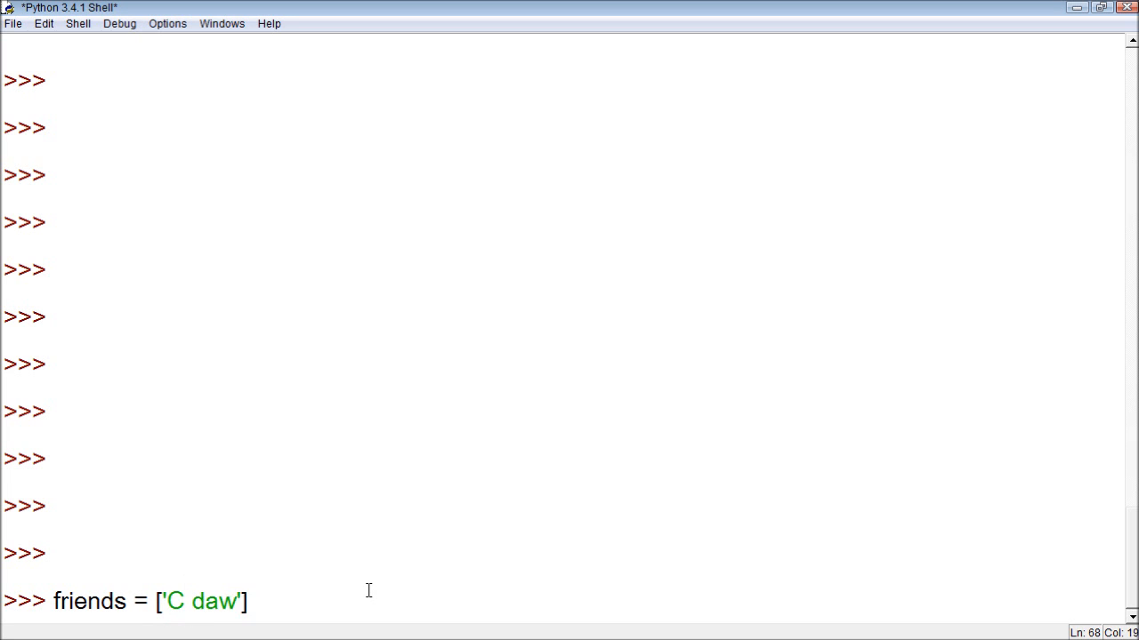
{"action": "type", "text": "g"}
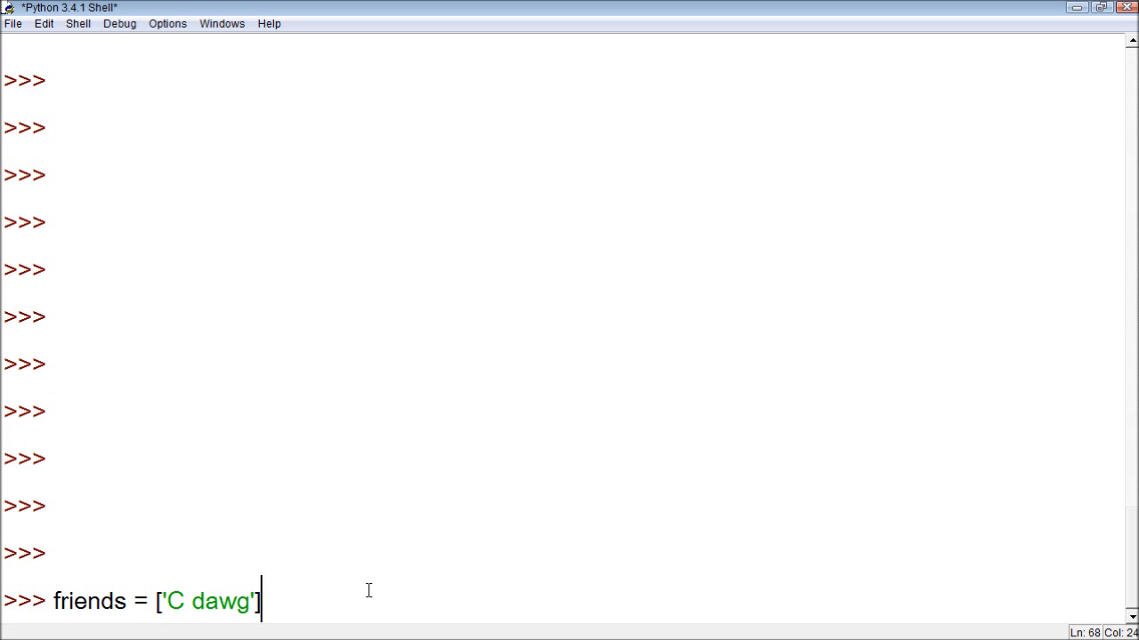
{"action": "key", "text": "Return"}
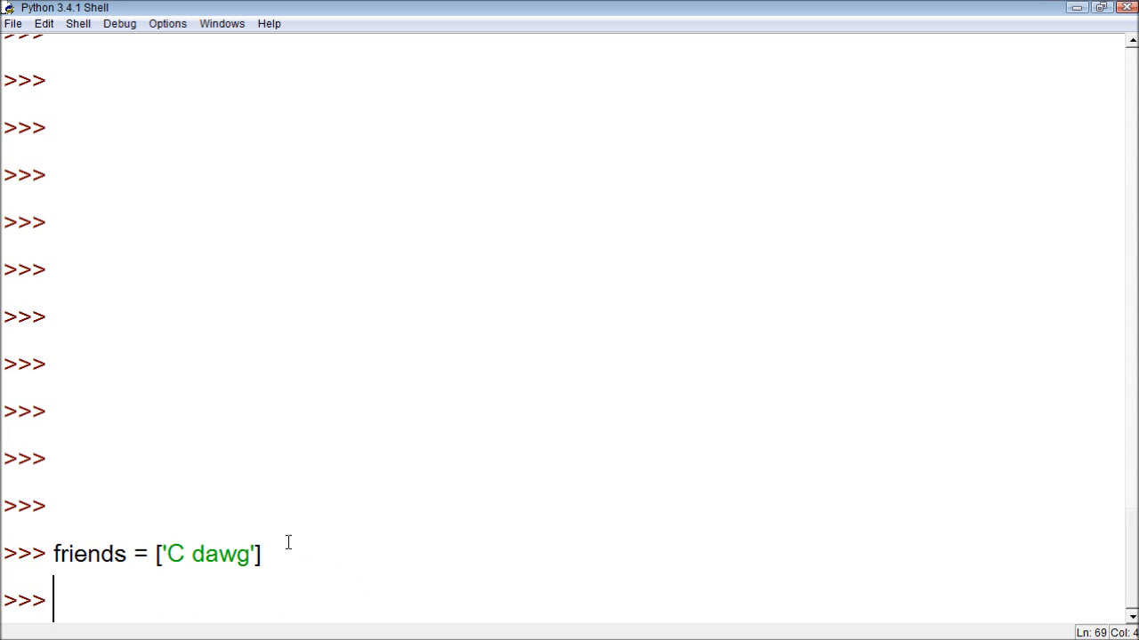
{"action": "mouse_move", "coordinate": [271, 598]}
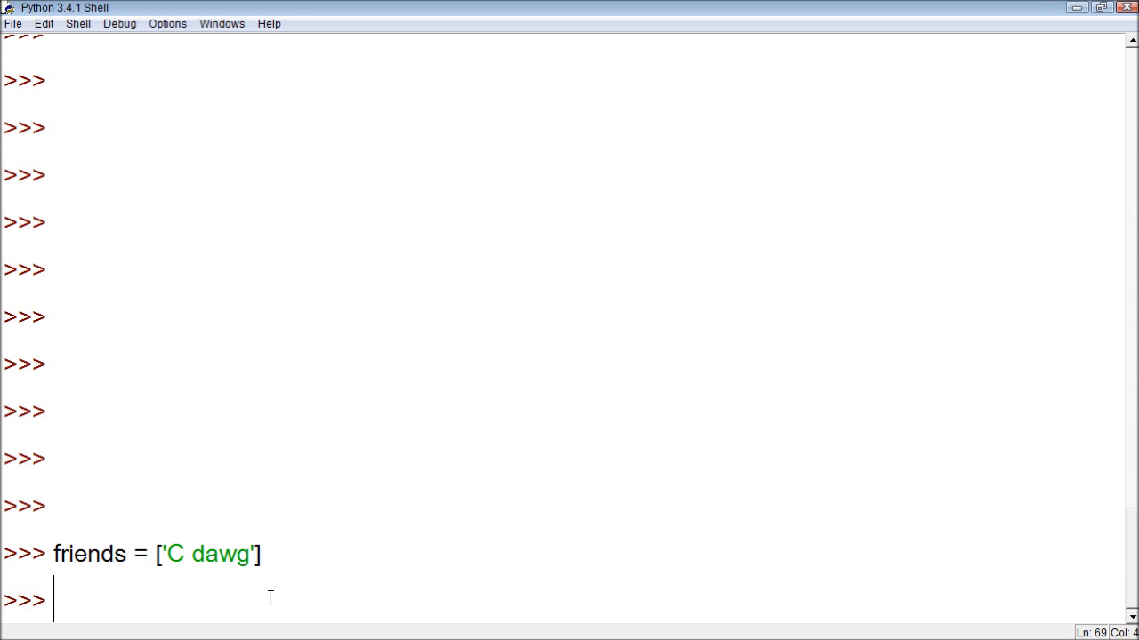
Append 'Jimmeh' with friends.append and print the list, showing ['C dawg', 'Jimmeh']
{"action": "type", "text": "friends.ap"}
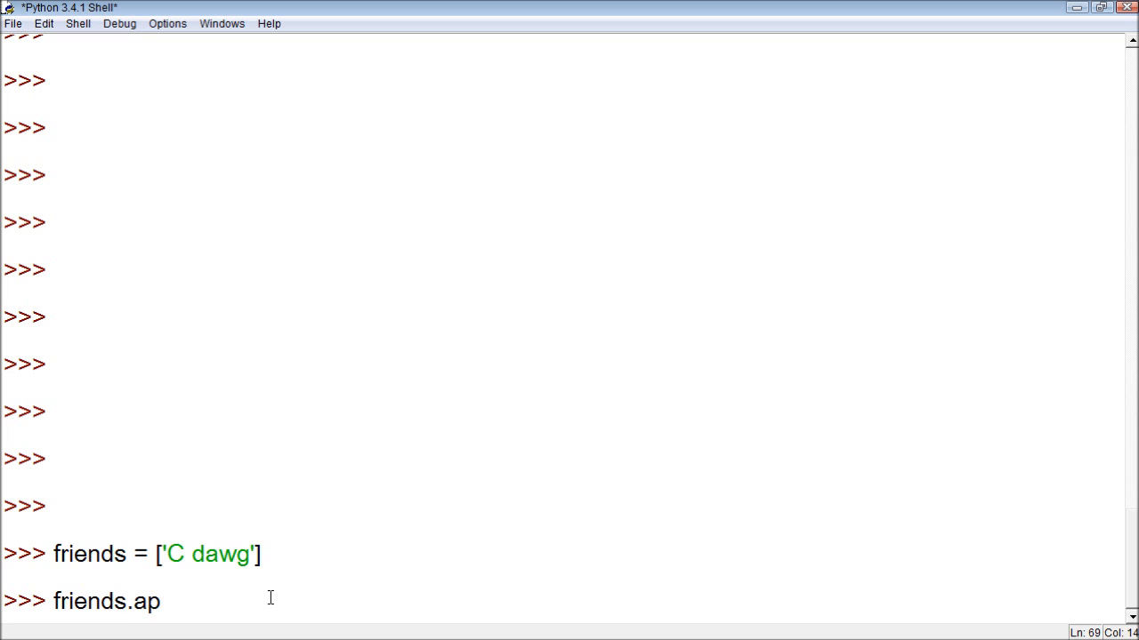
{"action": "type", "text": "pend()"}
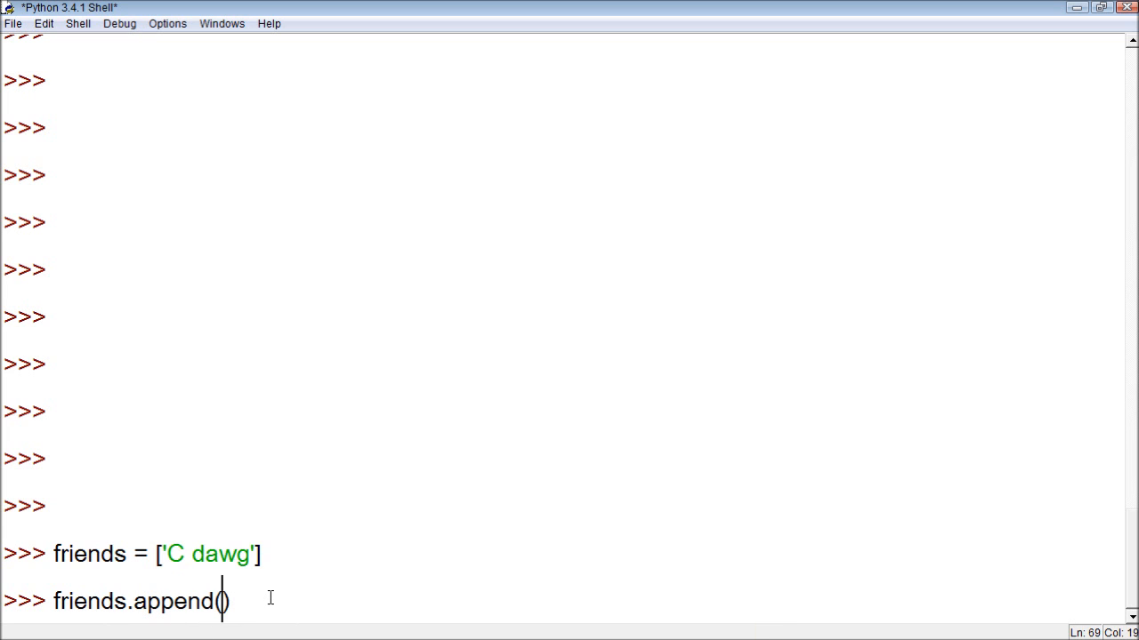
{"action": "type", "text": "'Jimmeh"}
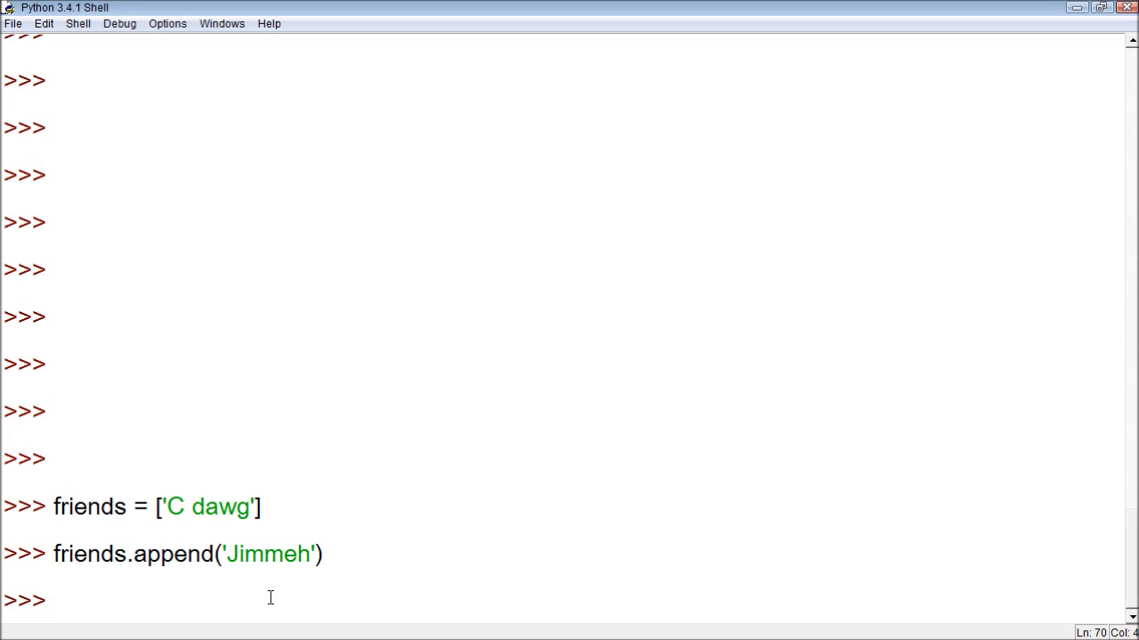
{"action": "type", "text": "print(fre"}
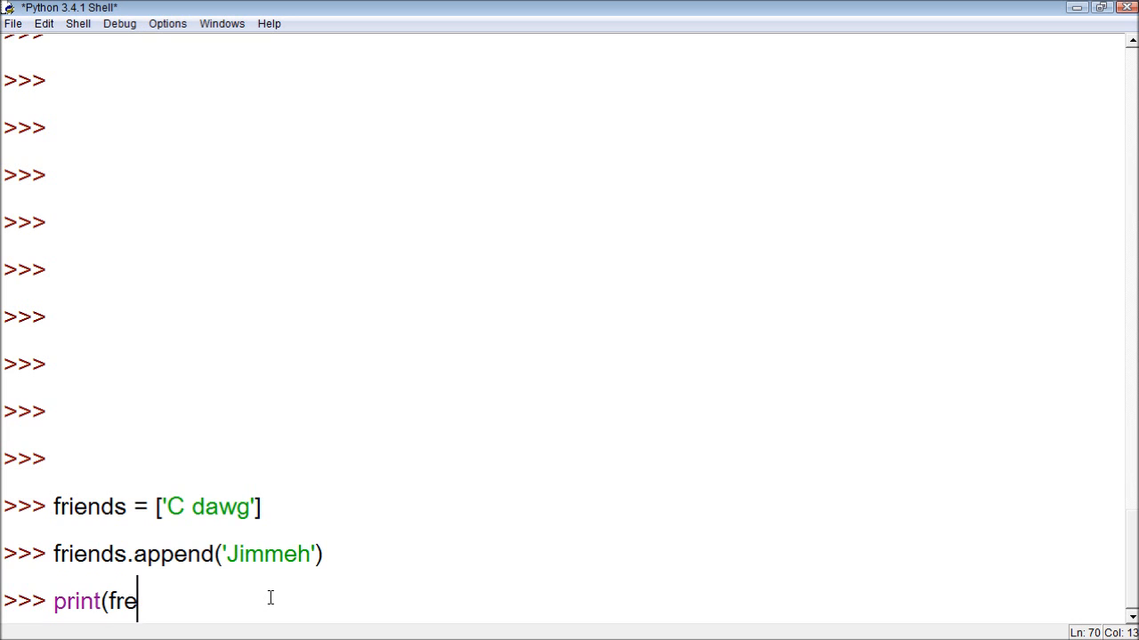
{"action": "type", "text": "iends)"}
{"action": "key", "text": "Return"}
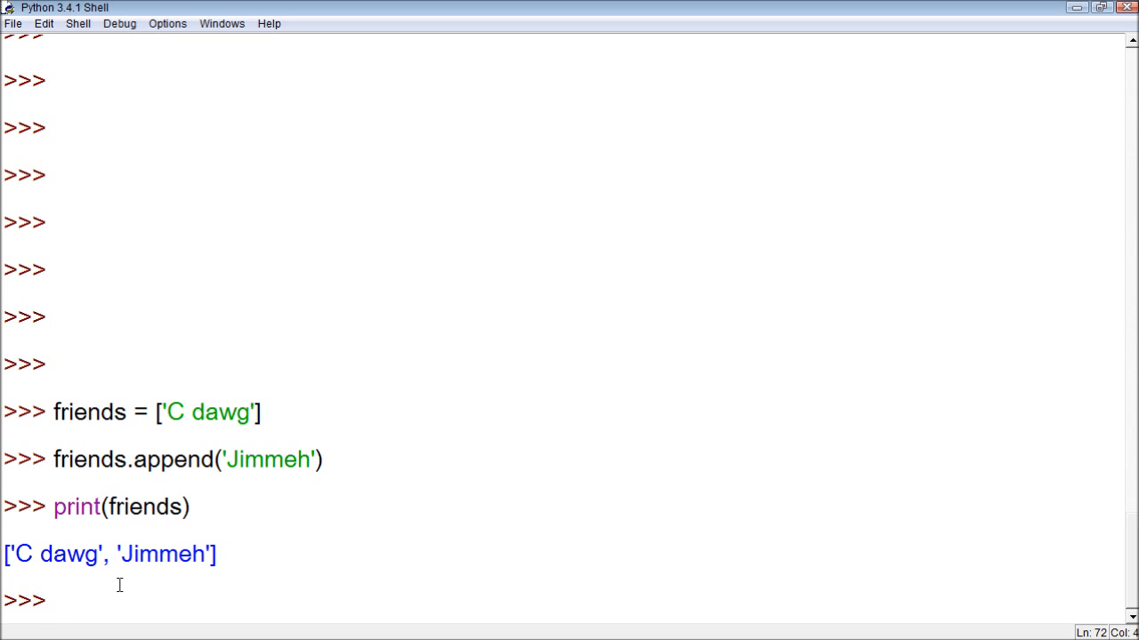
Write the outer loop header 'for x in friends:'
{"action": "left_click", "coordinate": [54, 599]}
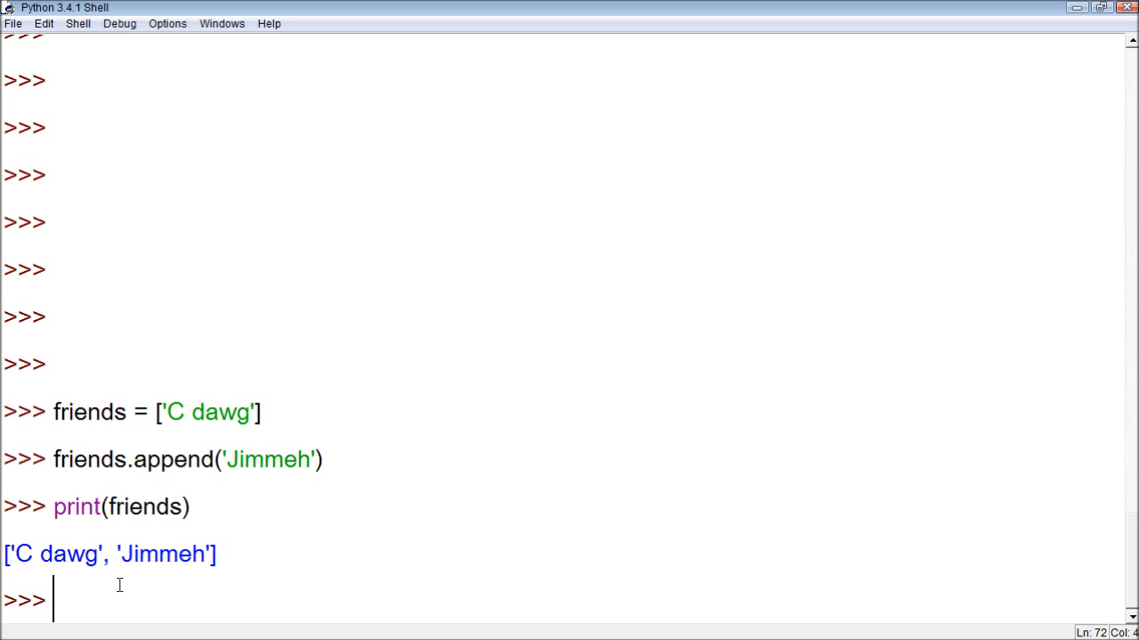
{"action": "type", "text": "for x"}
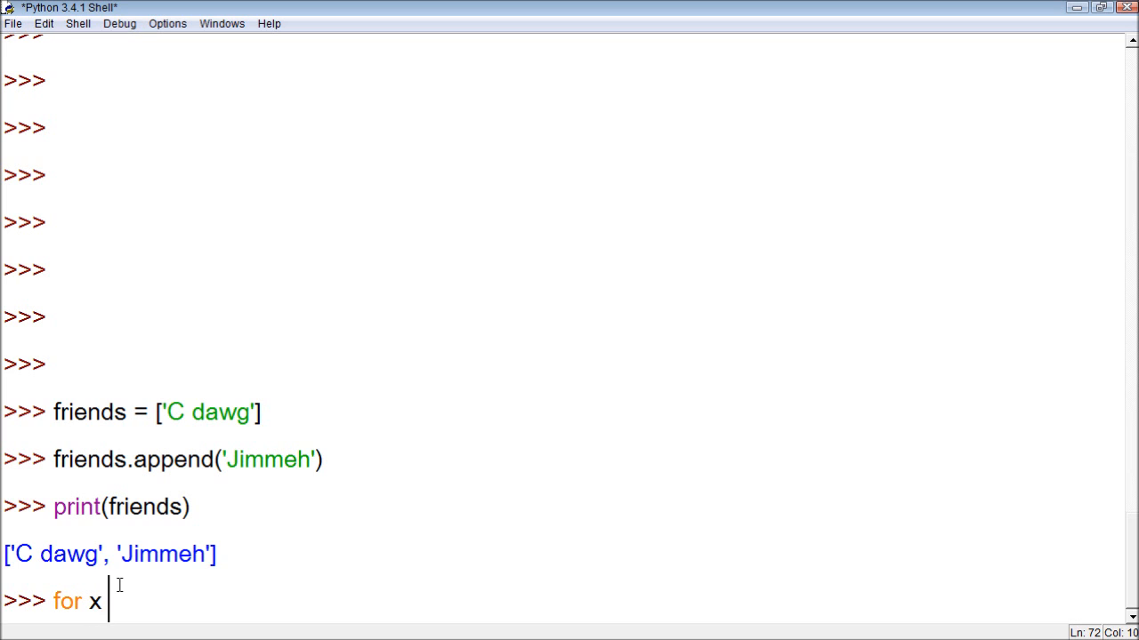
{"action": "type", "text": "in friends"}
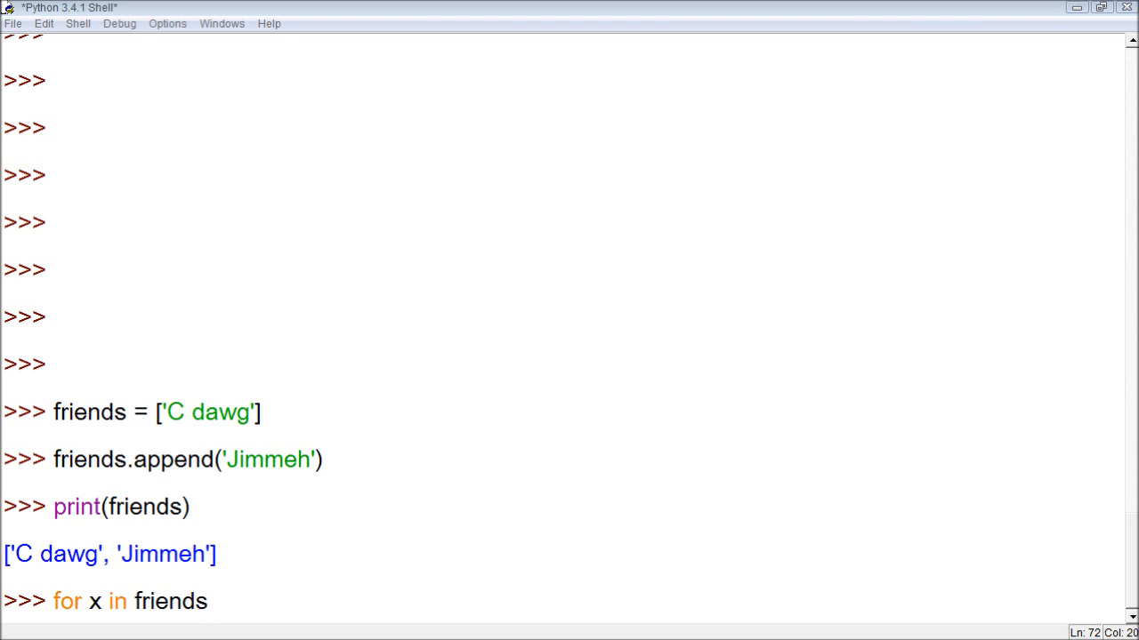
{"action": "mouse_move", "coordinate": [274, 602]}
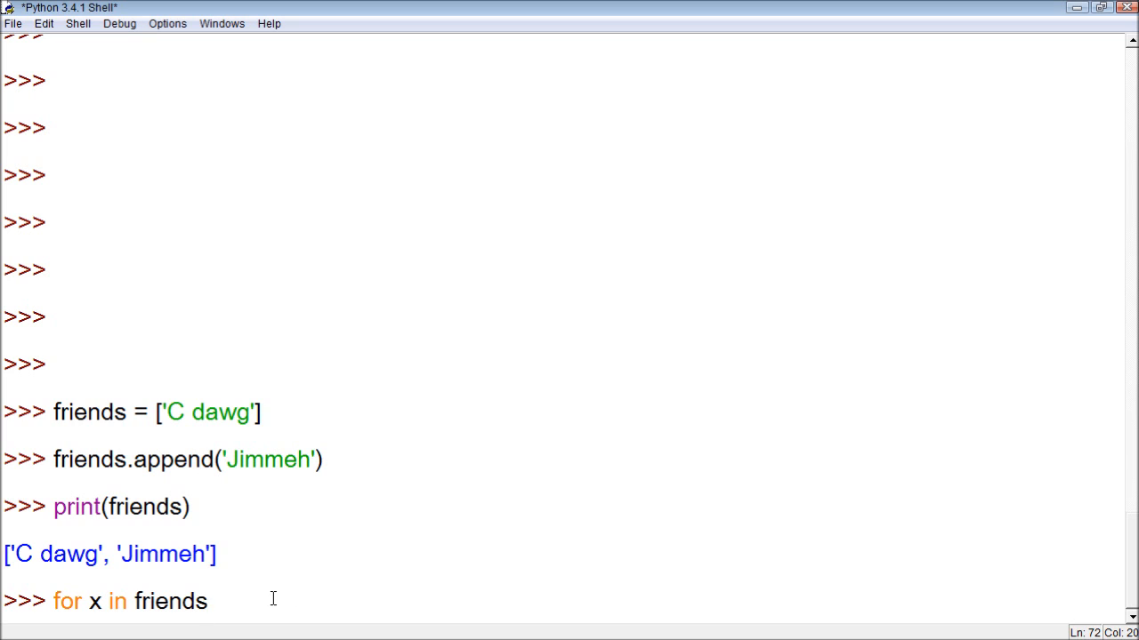
{"action": "type", "text": ":"}
{"action": "type", "text": "for"}
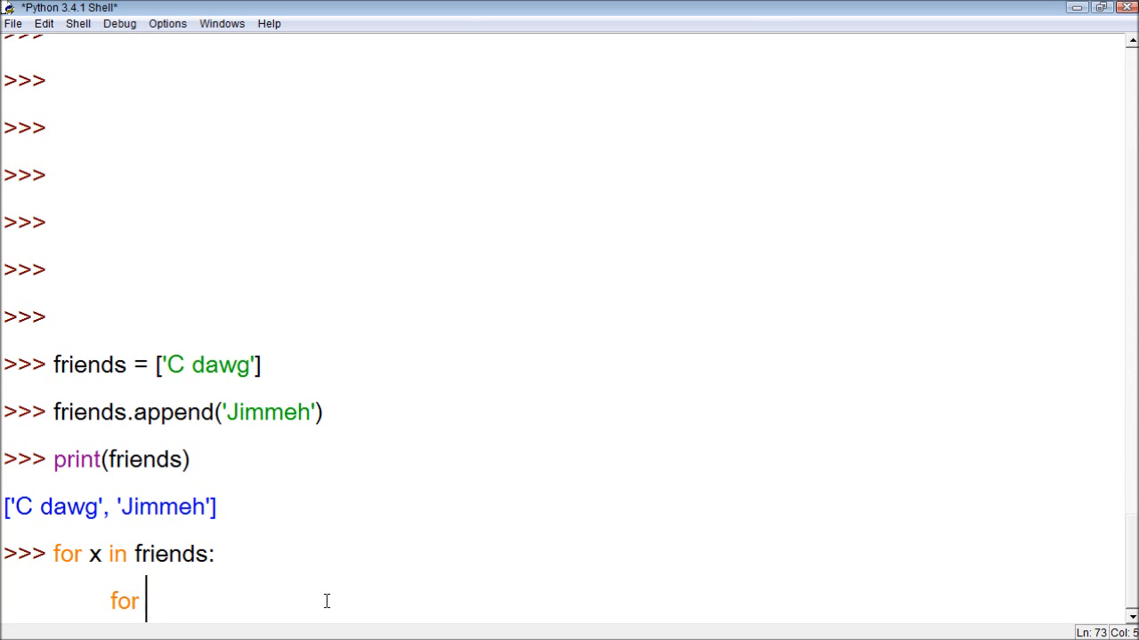
Write the inner loop 'for i in range(0, 10):' with 'print(i)' in its body
{"action": "type", "text": "i"}
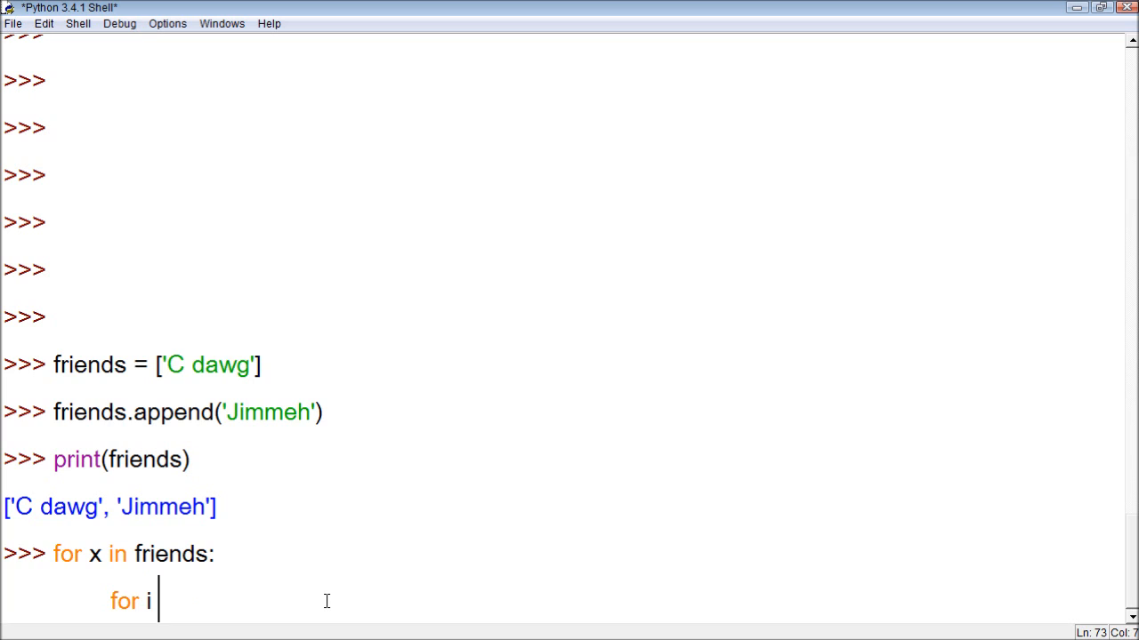
{"action": "type", "text": "in range("}
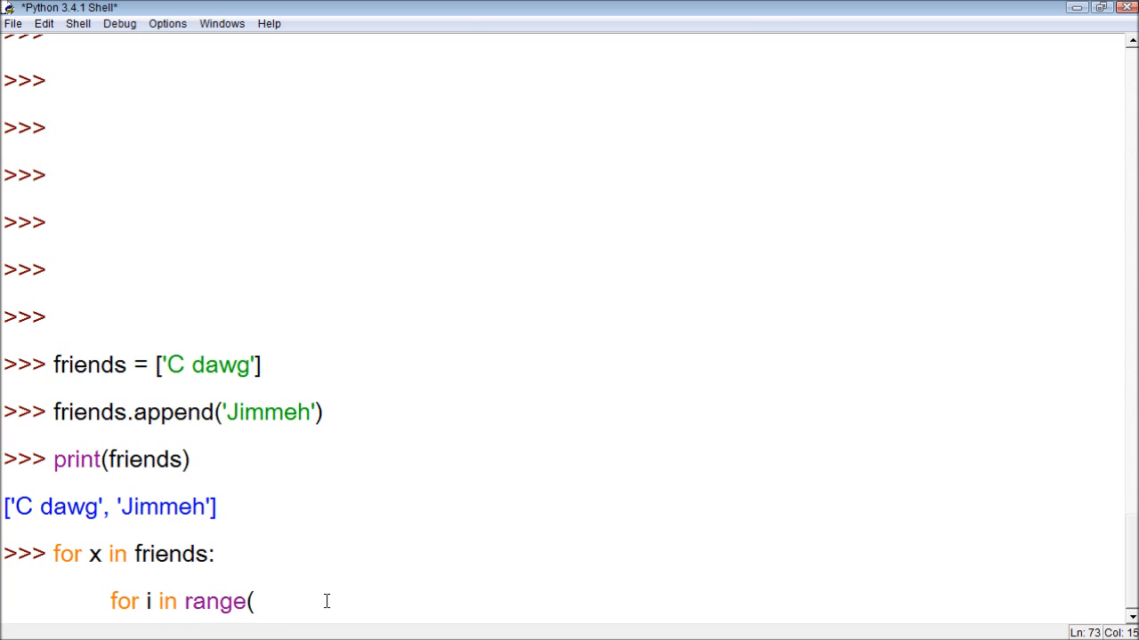
{"action": "type", "text": "0)"}
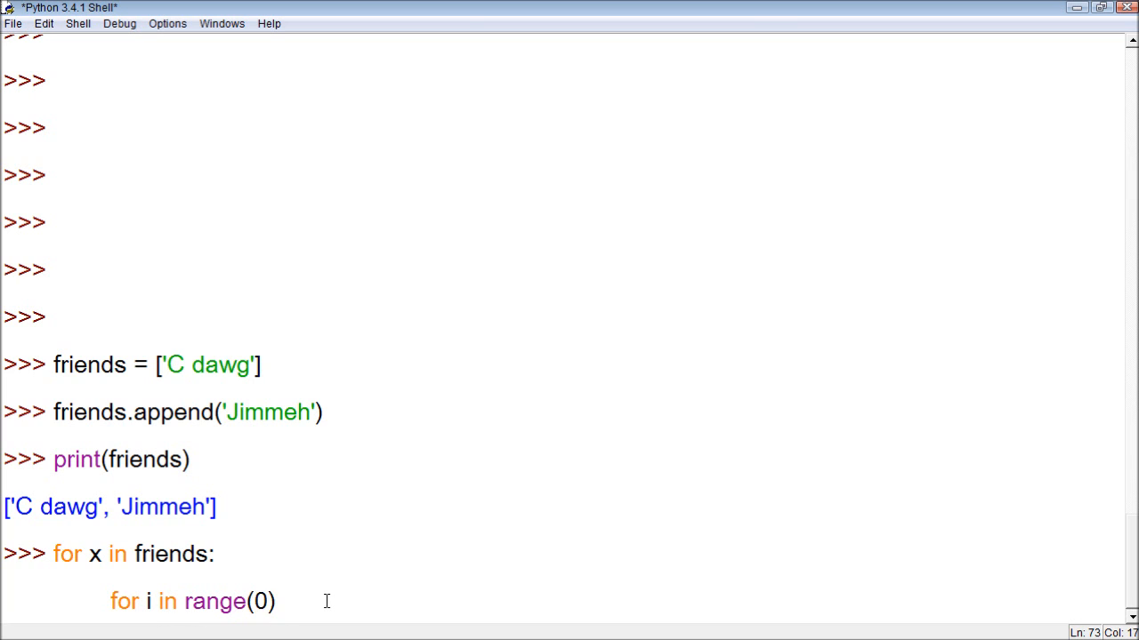
{"action": "type", "text": ", 10"}
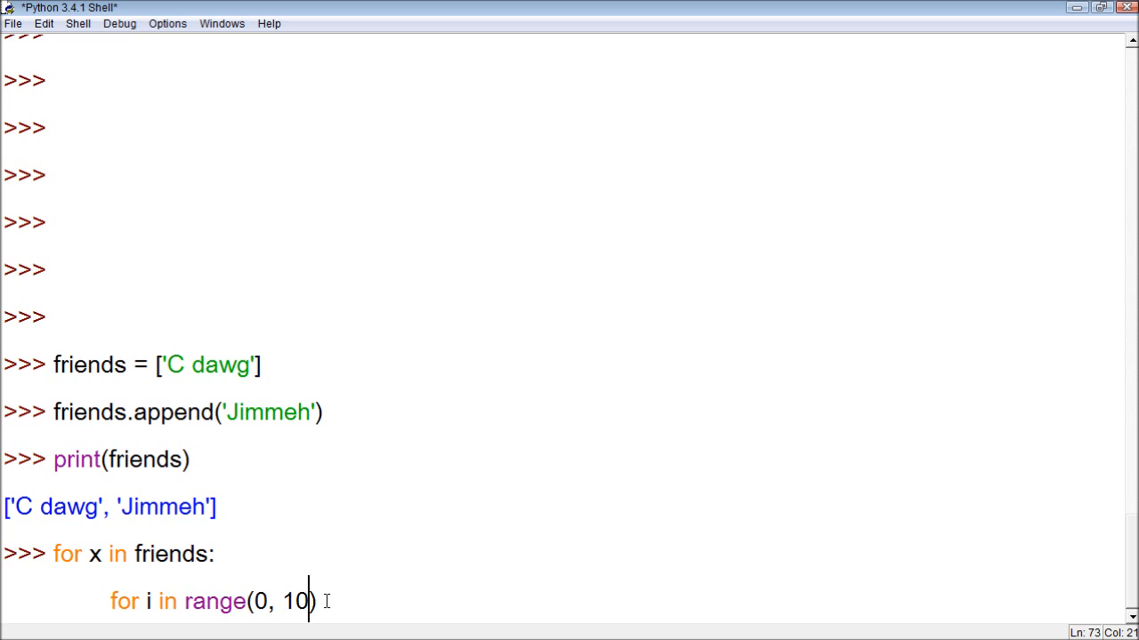
{"action": "type", "text": ":"}
{"action": "type", "text": "print("}
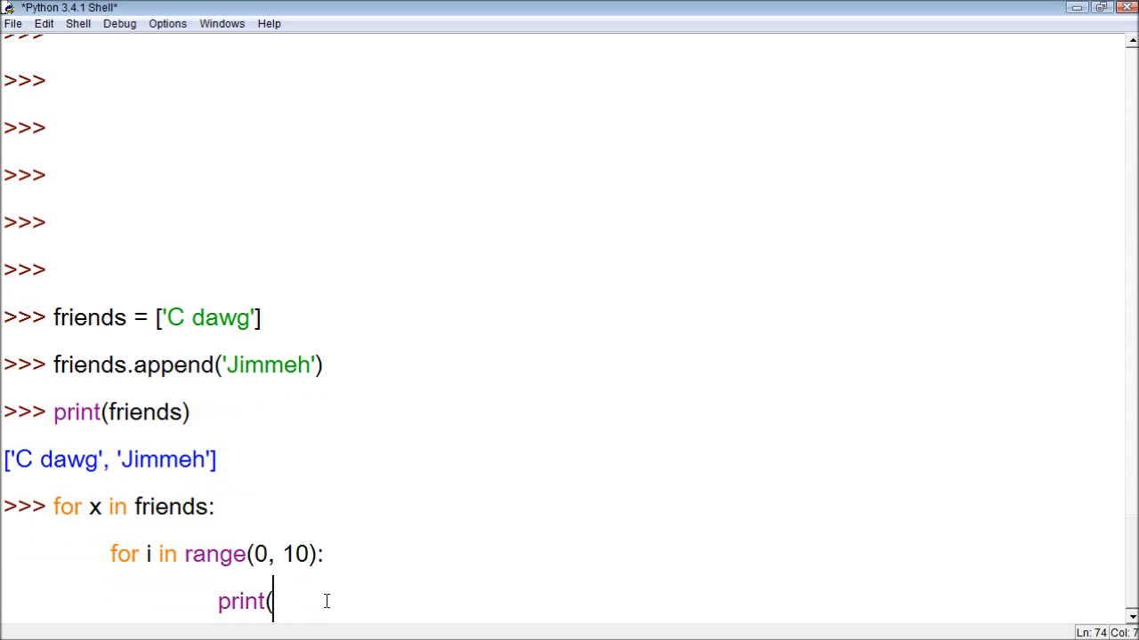
{"action": "type", "text": "'s"}
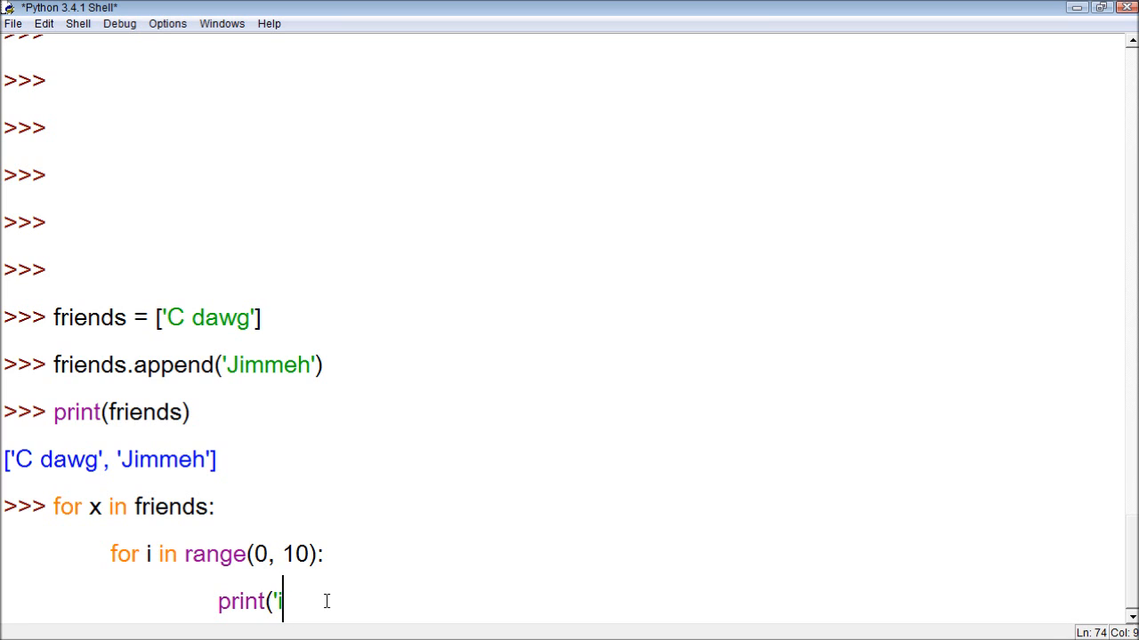
{"action": "type", "text": "i)"}
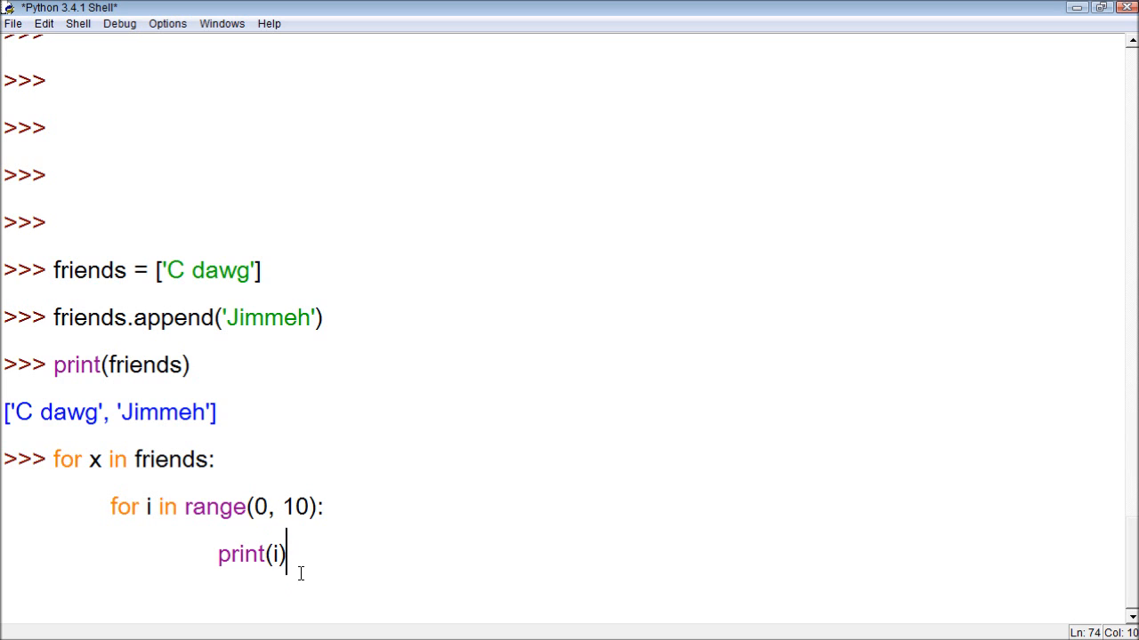
Run the nested loop so 0 through 9 prints once per friend, and look over the output
{"action": "key", "text": "Return"}
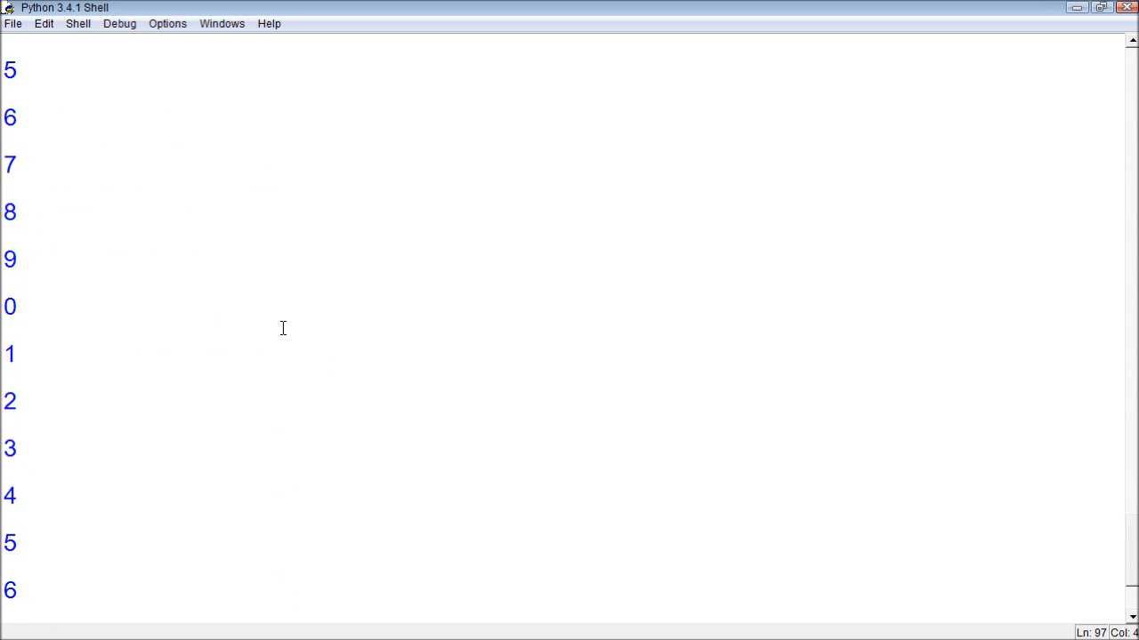
{"action": "scroll", "scroll_direction": "down", "scroll_amount": 3}
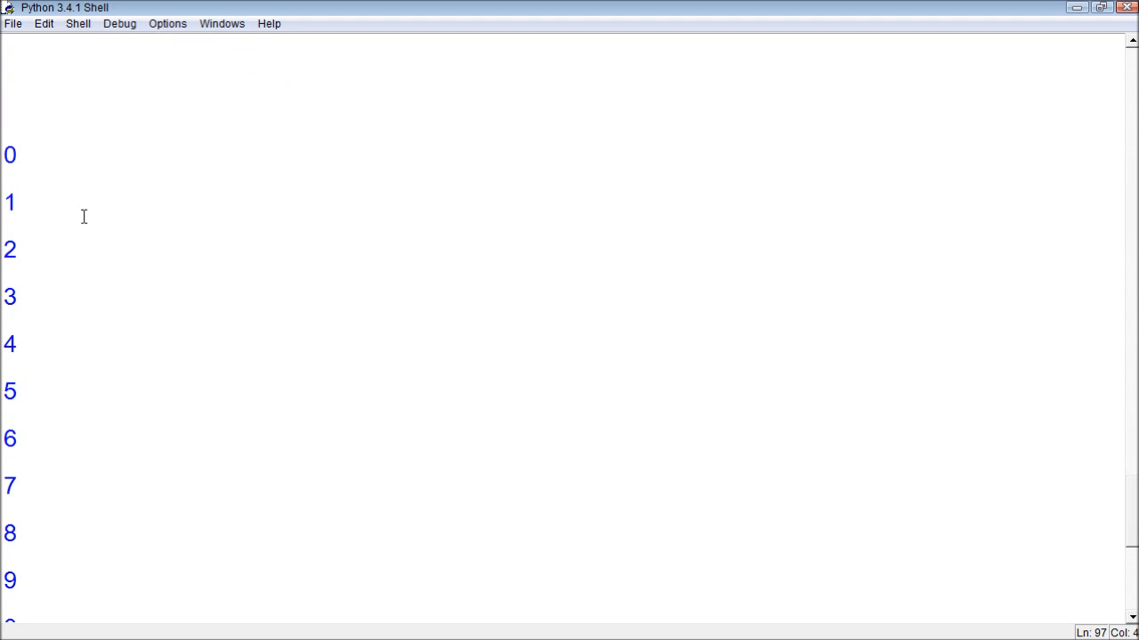
{"action": "scroll", "scroll_direction": "down", "scroll_amount": 3}
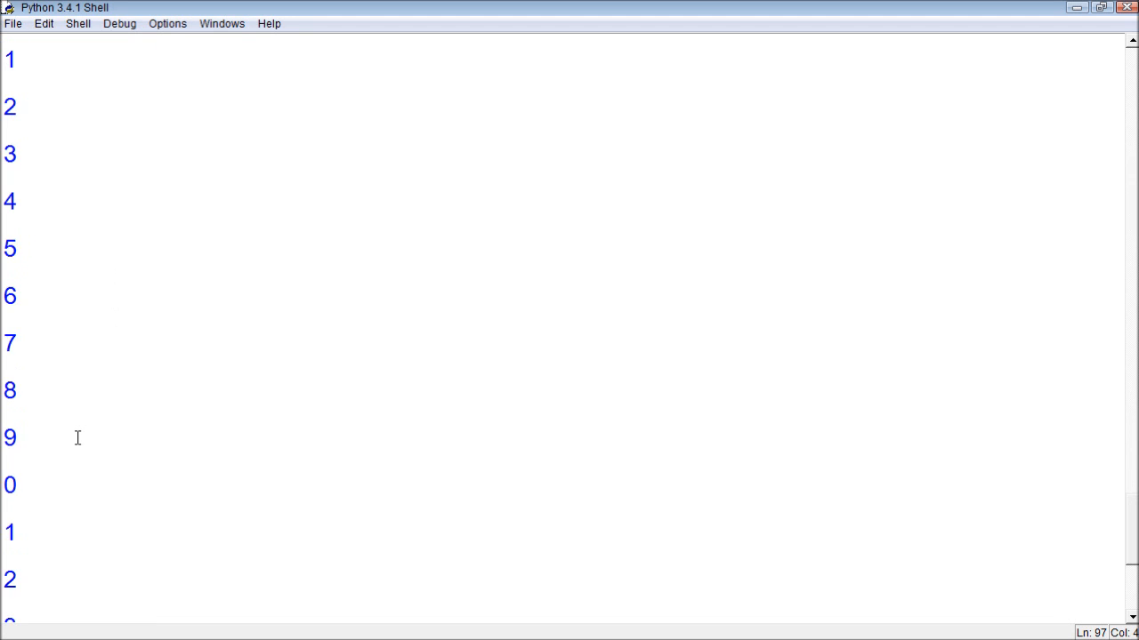
{"action": "scroll", "scroll_direction": "up", "scroll_amount": 3}
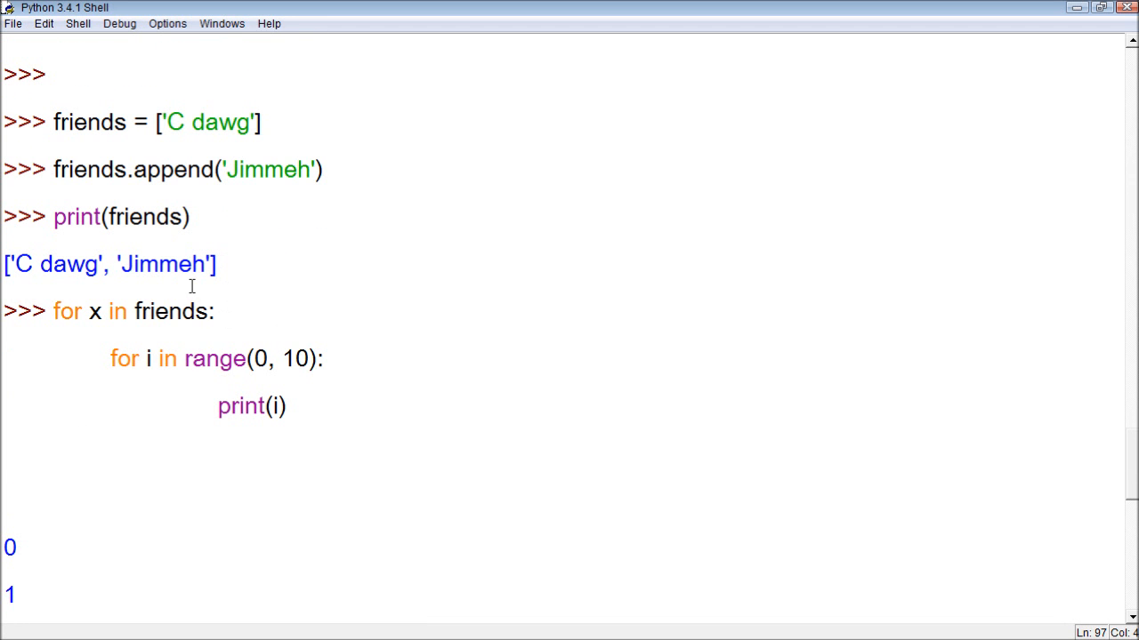
Recall the loop and add 'print(x)' before the inner loop so each name precedes its numbers
{"action": "left_click", "coordinate": [214, 311]}
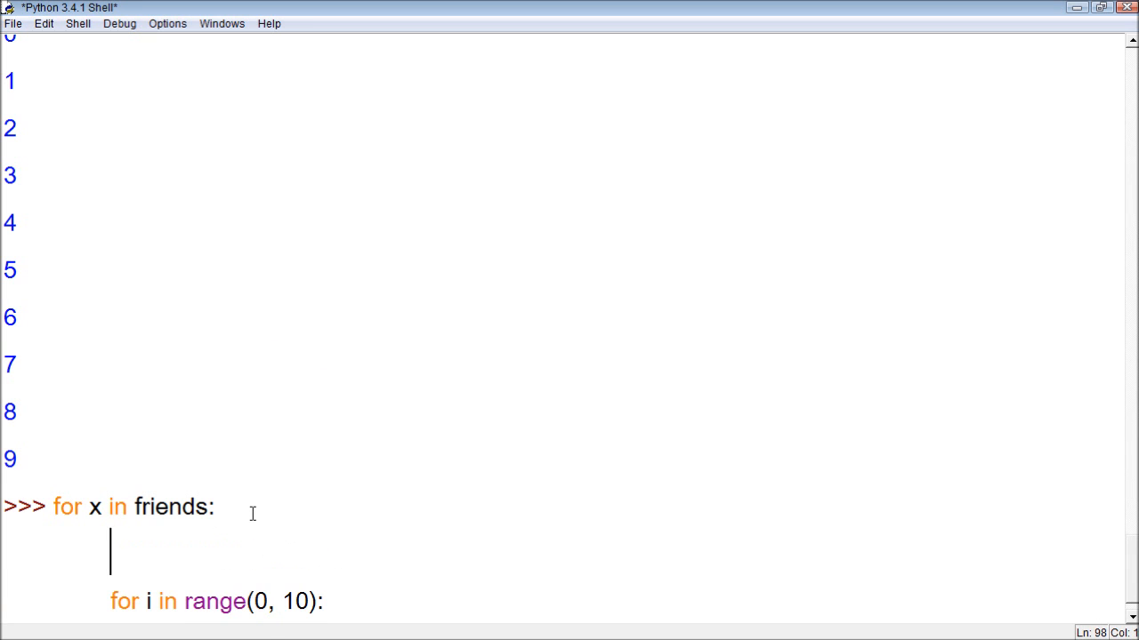
{"action": "type", "text": "print("}
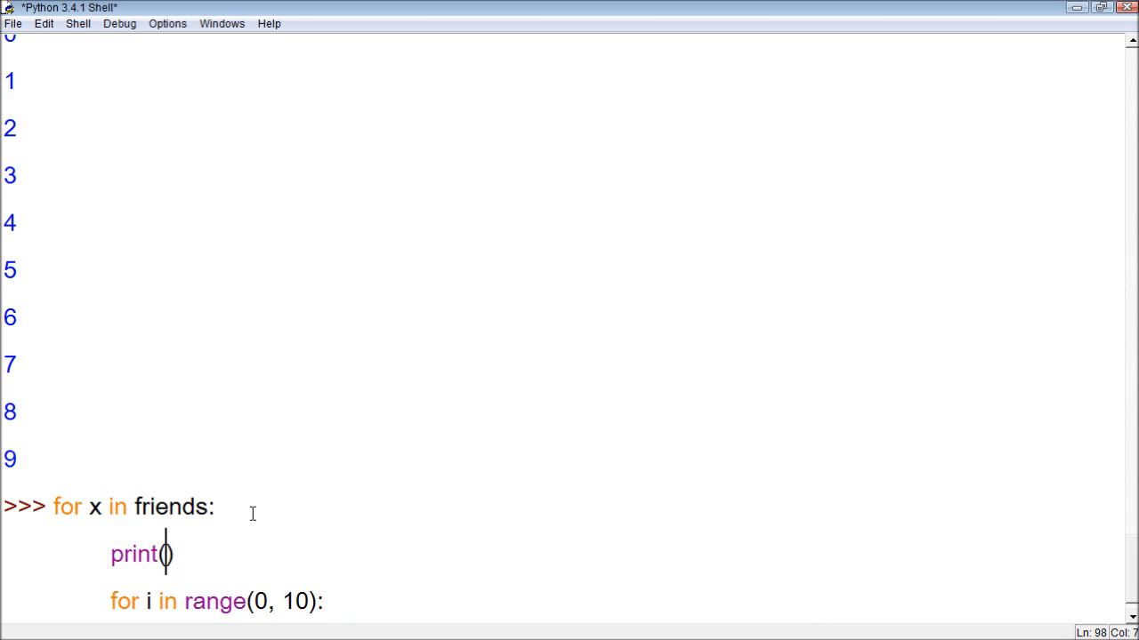
{"action": "key", "text": "BackSpace"}
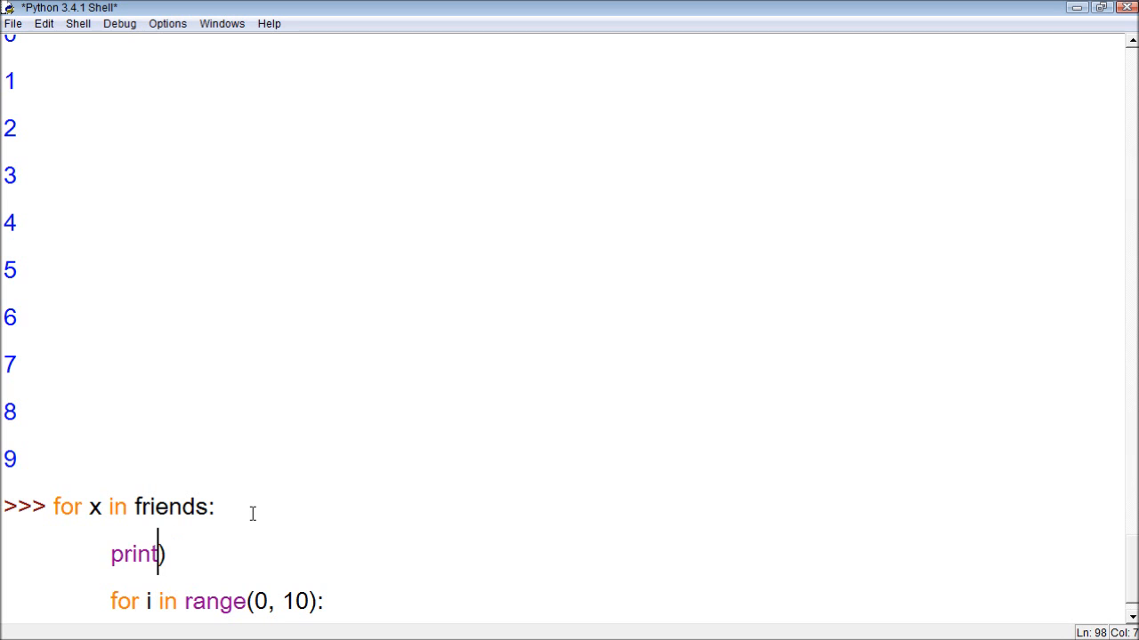
{"action": "type", "text": "x"}
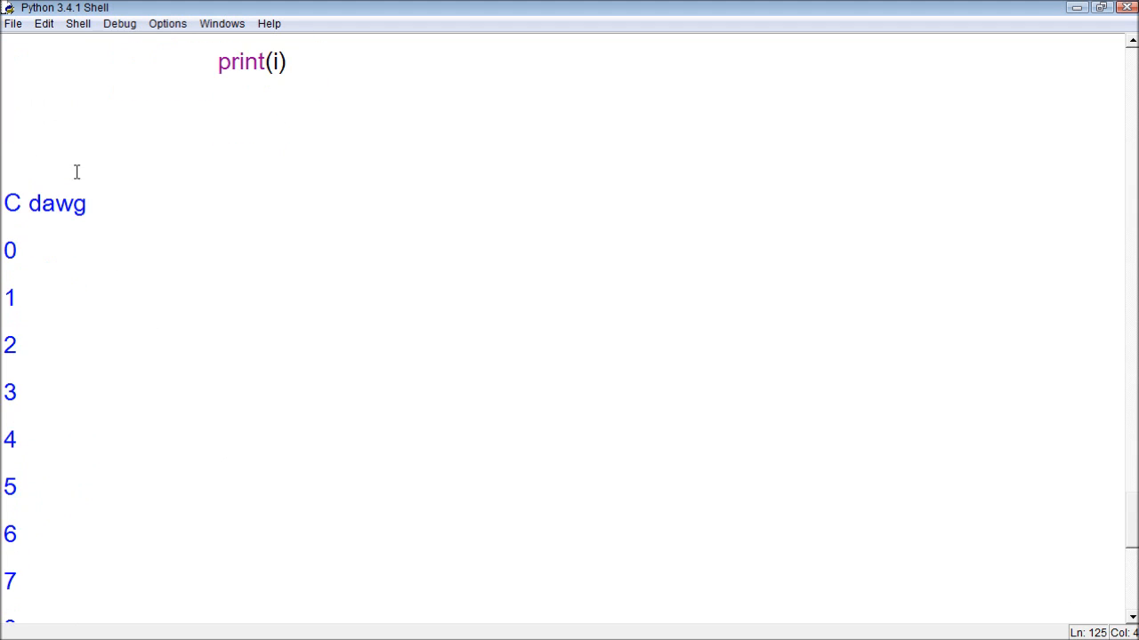
{"action": "scroll", "scroll_direction": "down", "scroll_amount": 3}
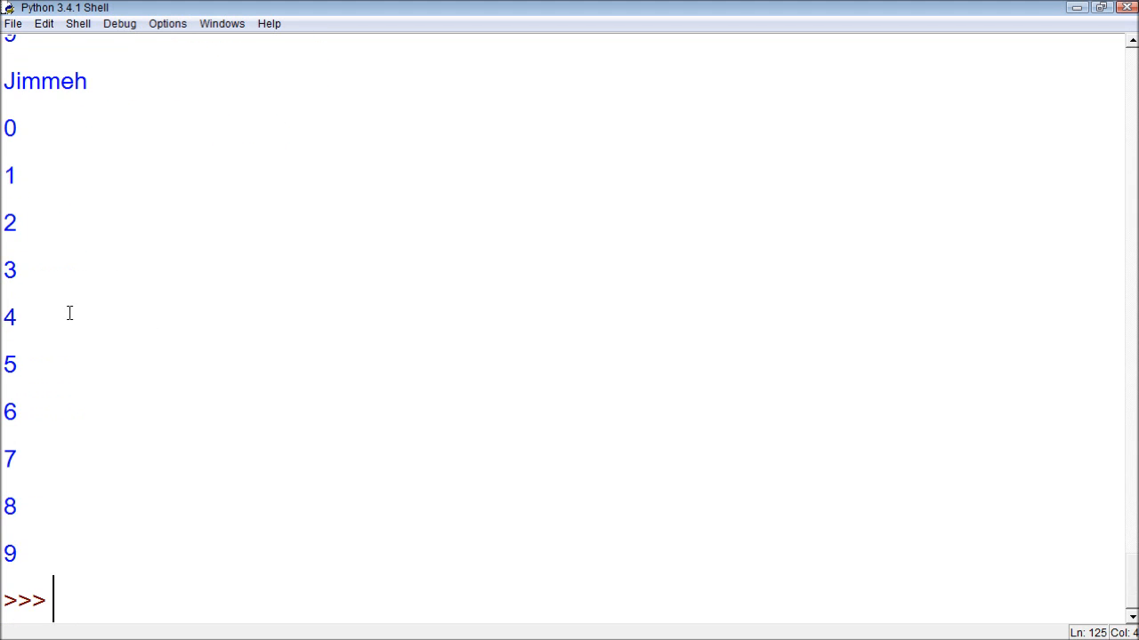
{"action": "scroll", "scroll_direction": "down", "scroll_amount": 3}
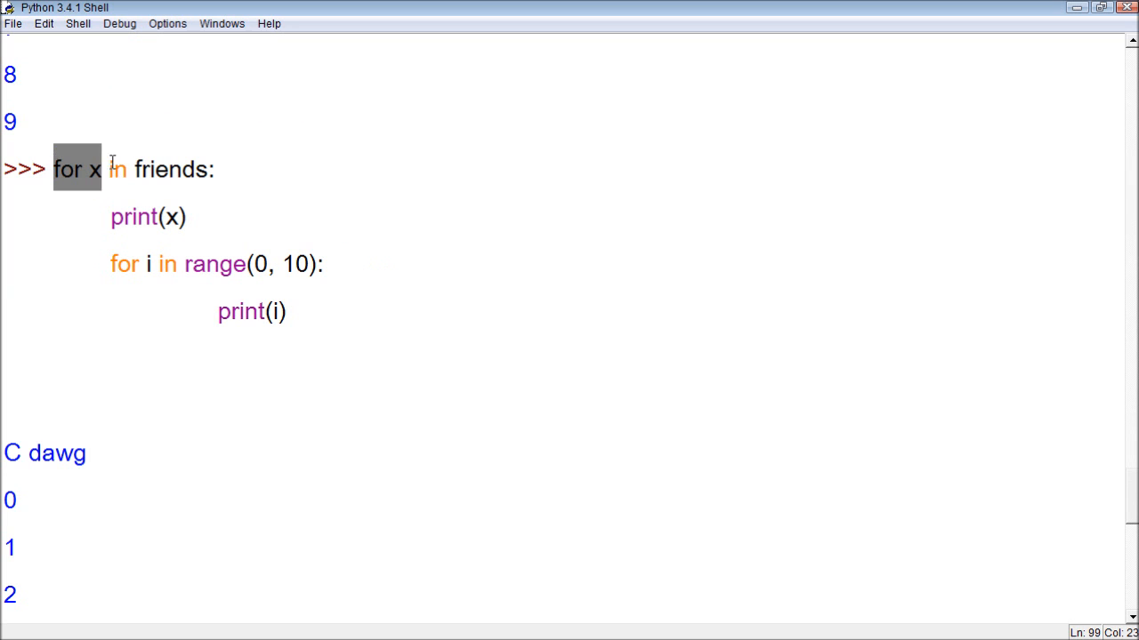
{"action": "left_click_drag", "start_coordinate": [54, 169], "coordinate": [213, 169]}
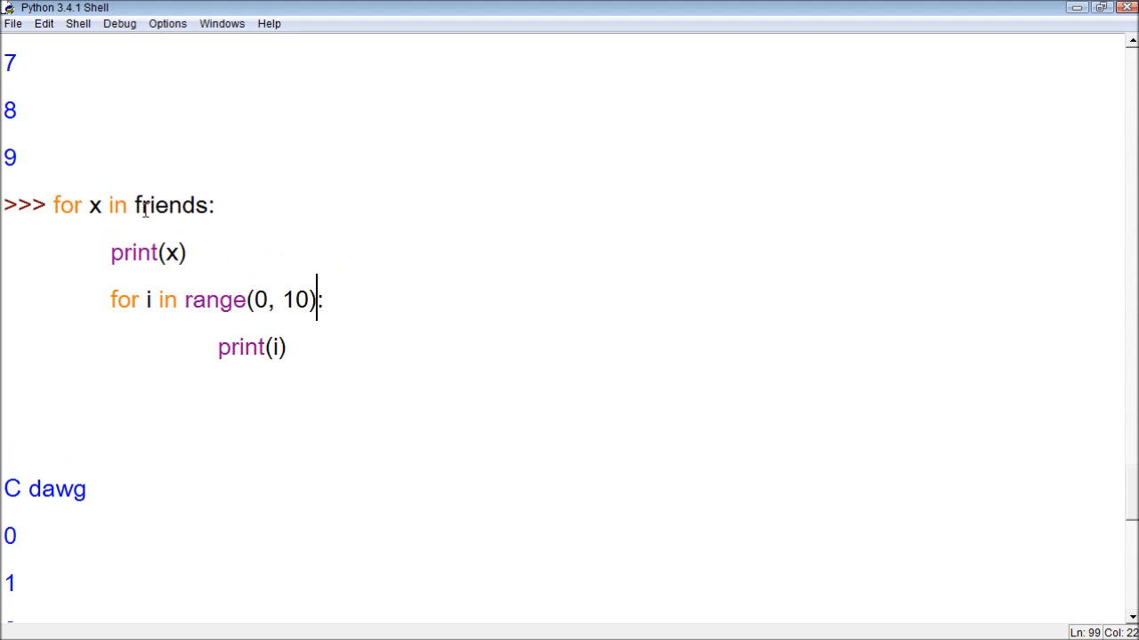
{"action": "scroll", "scroll_direction": "down", "scroll_amount": 3}
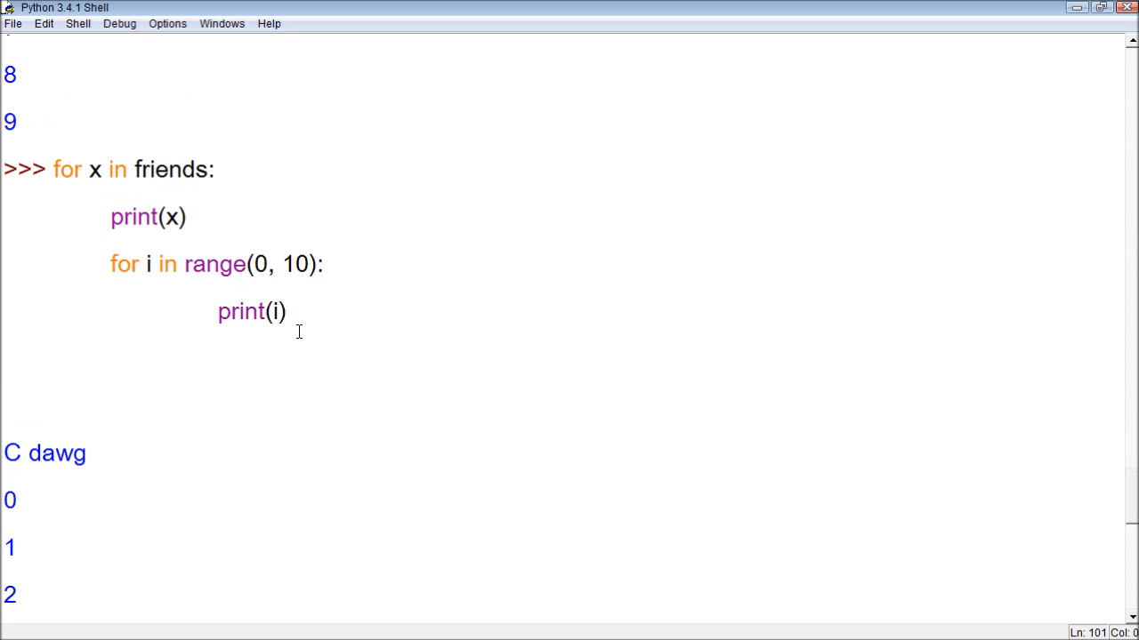
{"action": "double_click", "coordinate": [240, 310]}
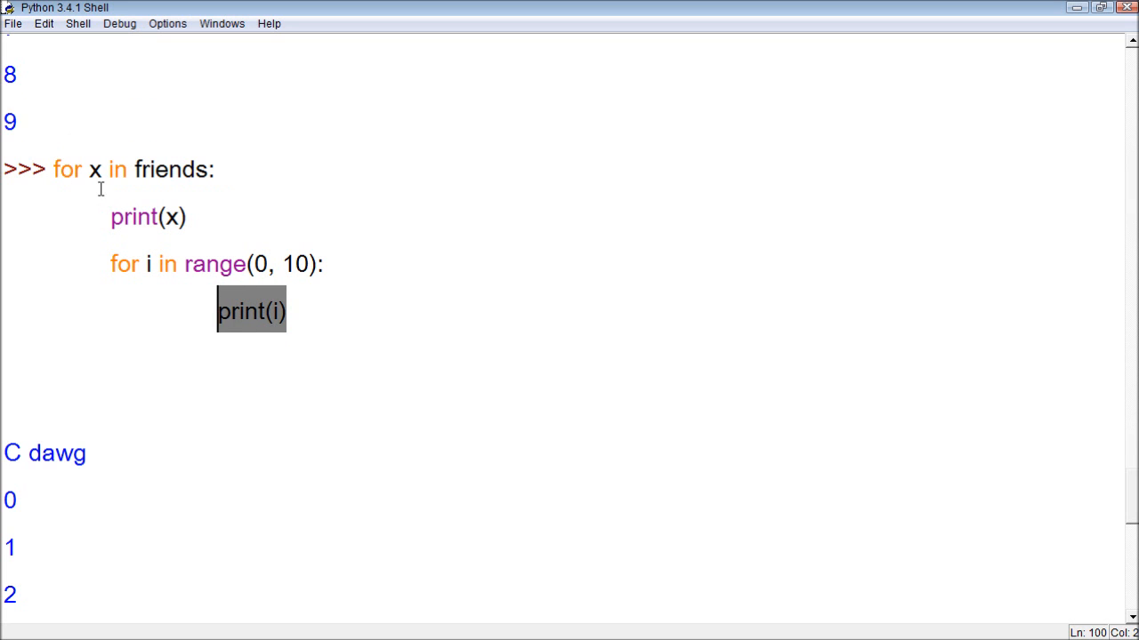
{"action": "left_click_drag", "start_coordinate": [253, 310], "coordinate": [318, 263]}
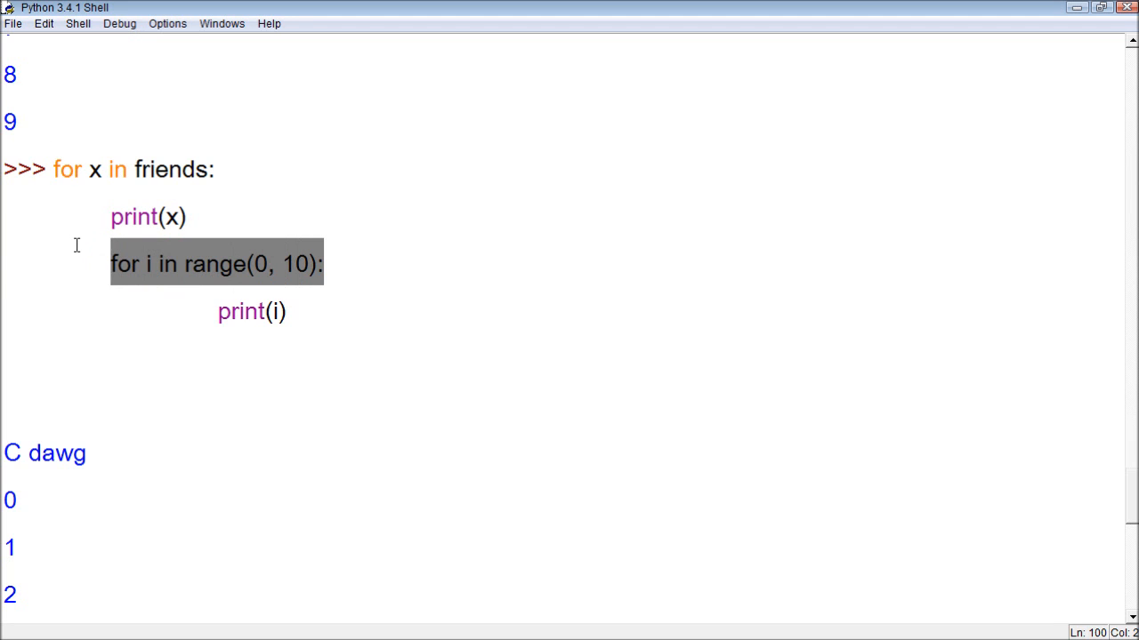
{"action": "scroll", "scroll_direction": "down", "scroll_amount": 3}
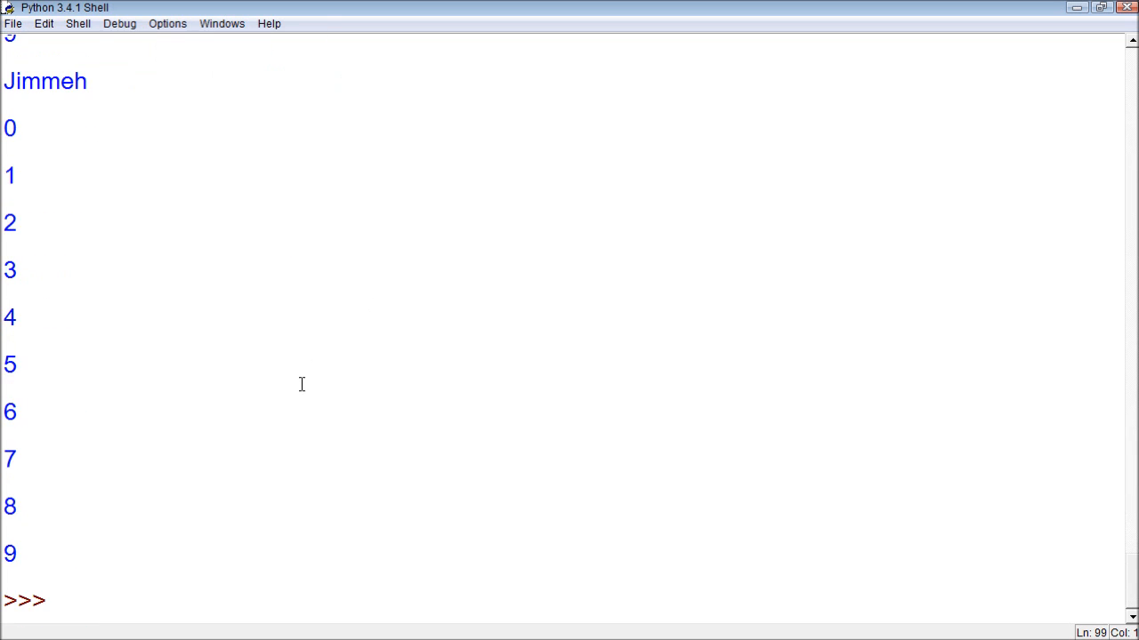